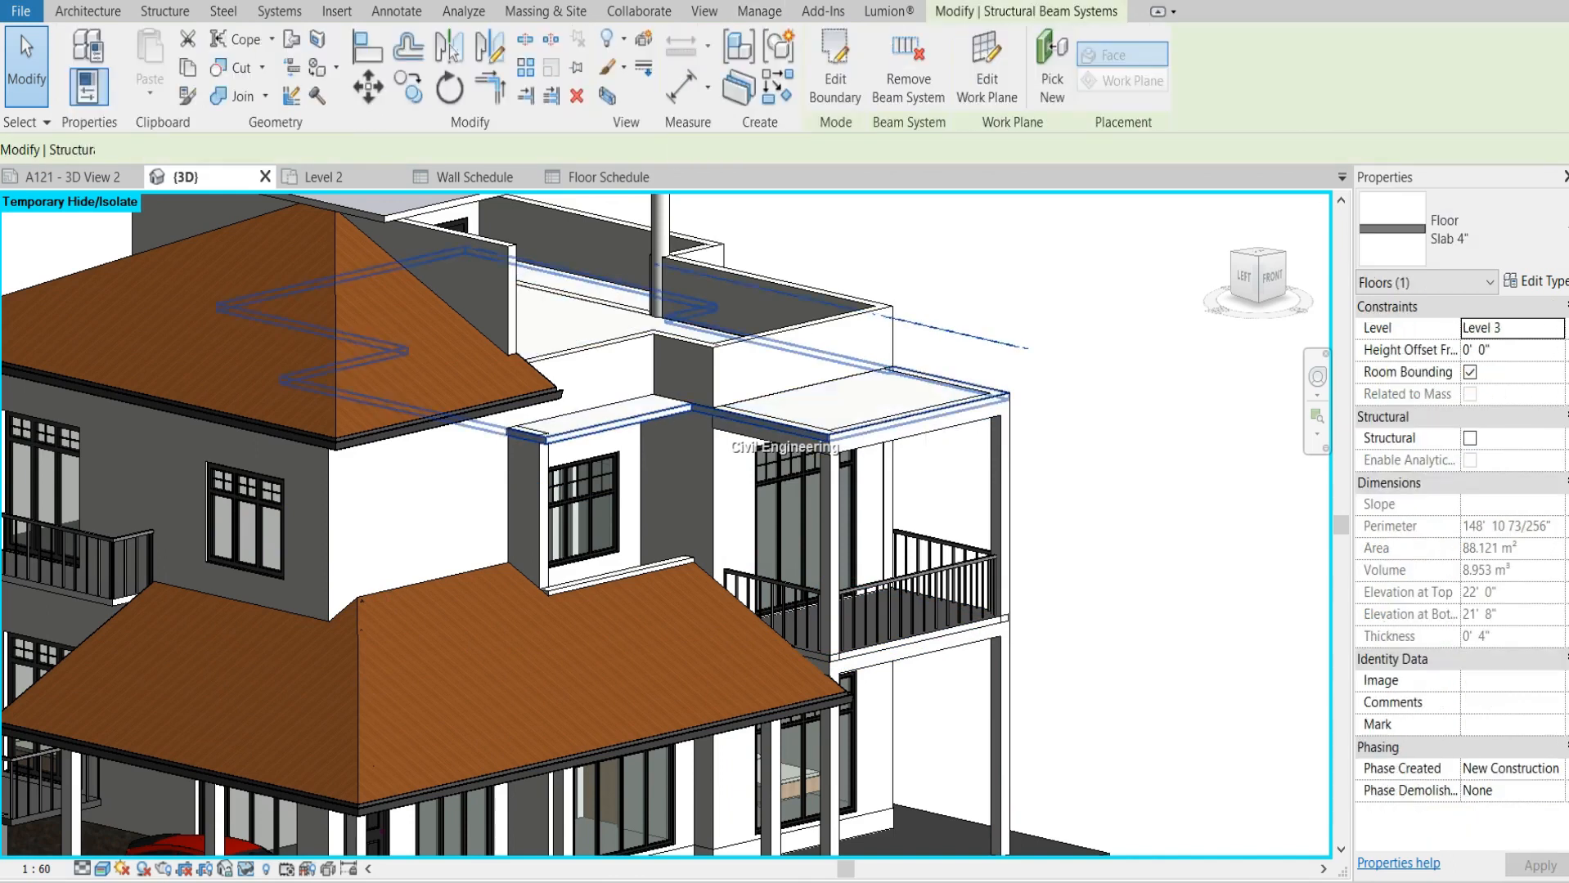
Select the Level 2 balcony floor slab in the 3D view and close the Properties palette.
left_click(874, 412)
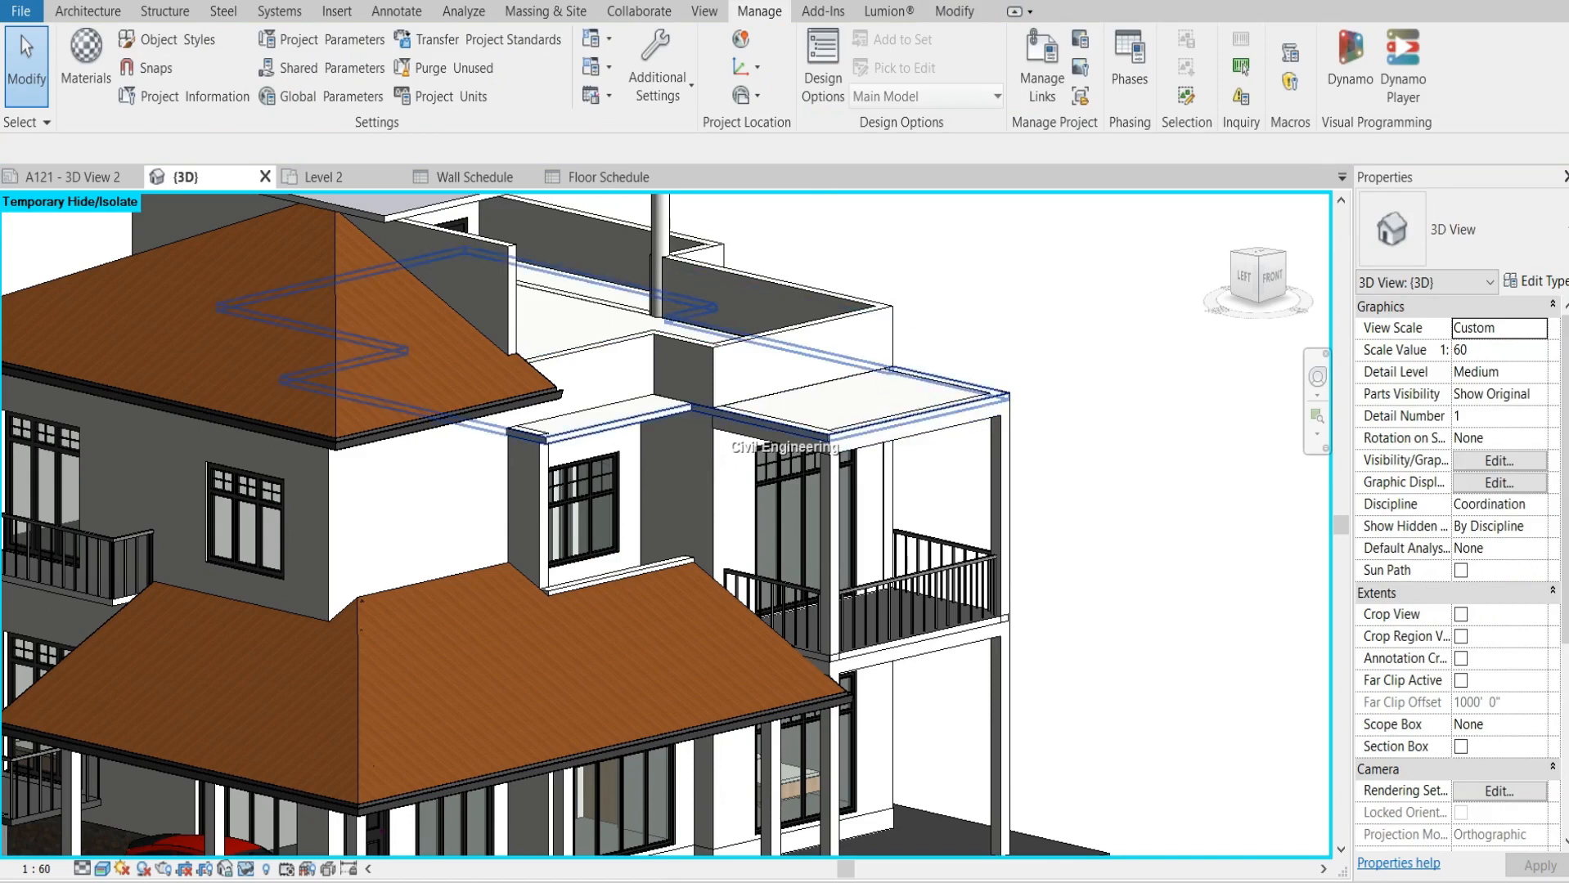
mouse_move(965, 412)
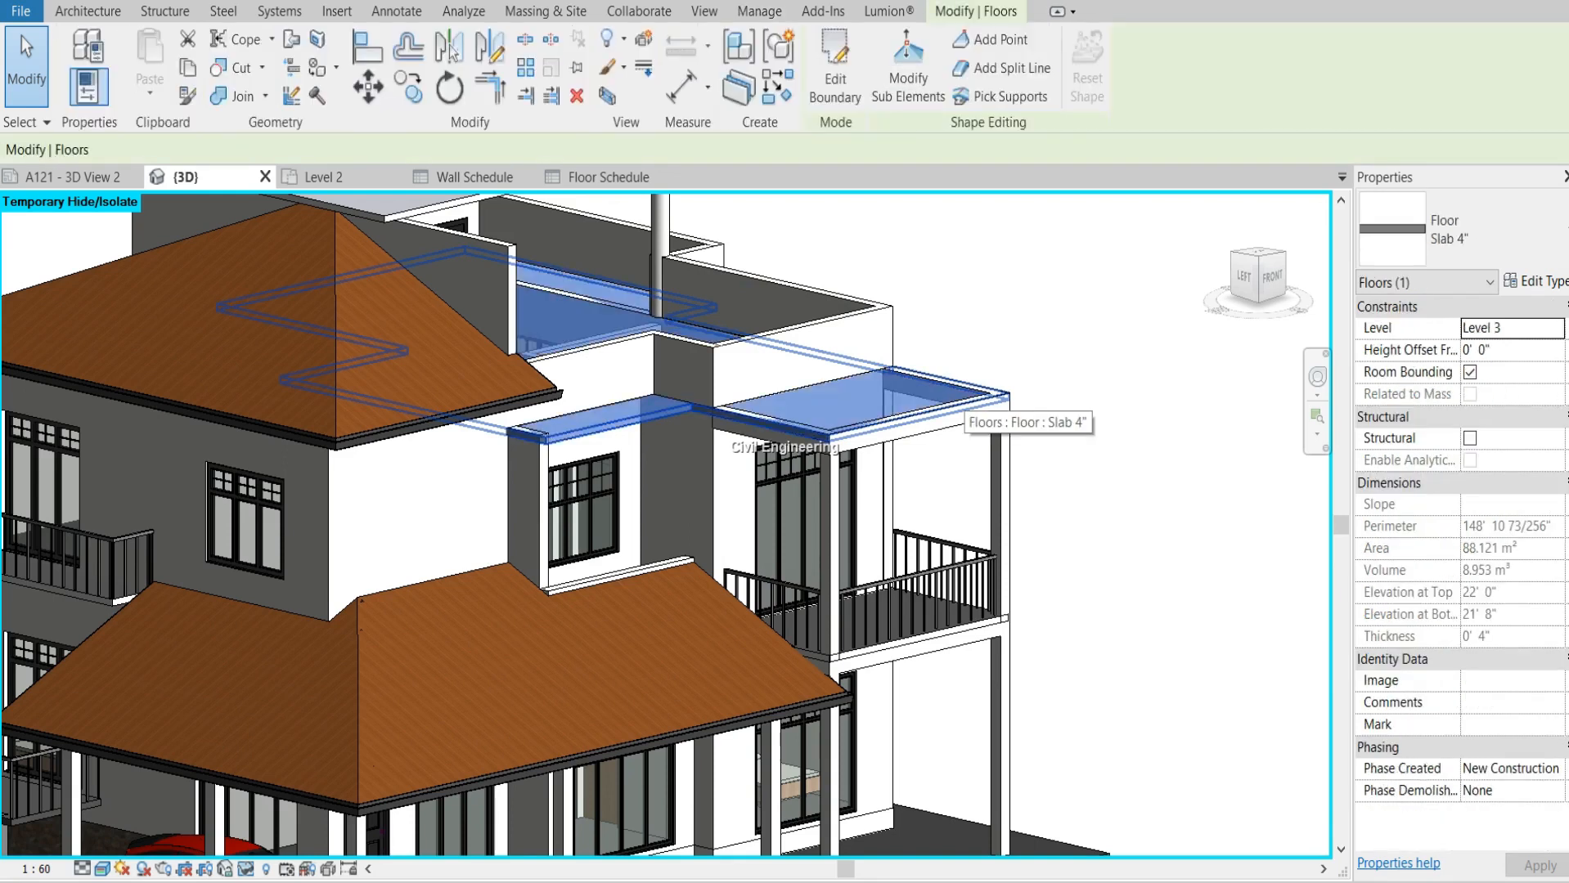
left_click(759, 10)
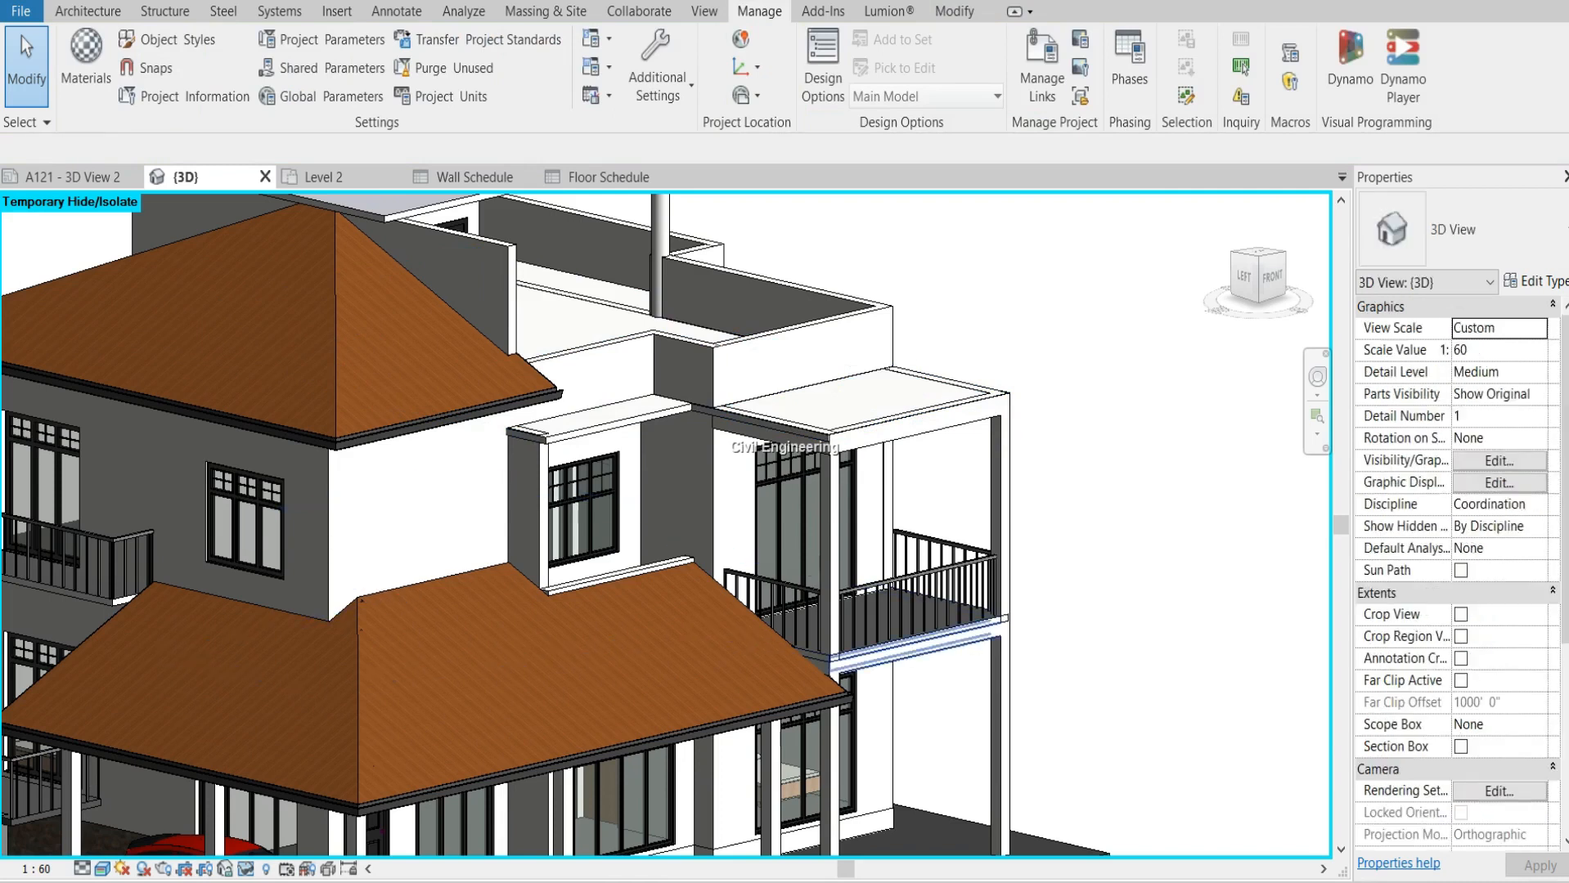
mouse_move(990, 645)
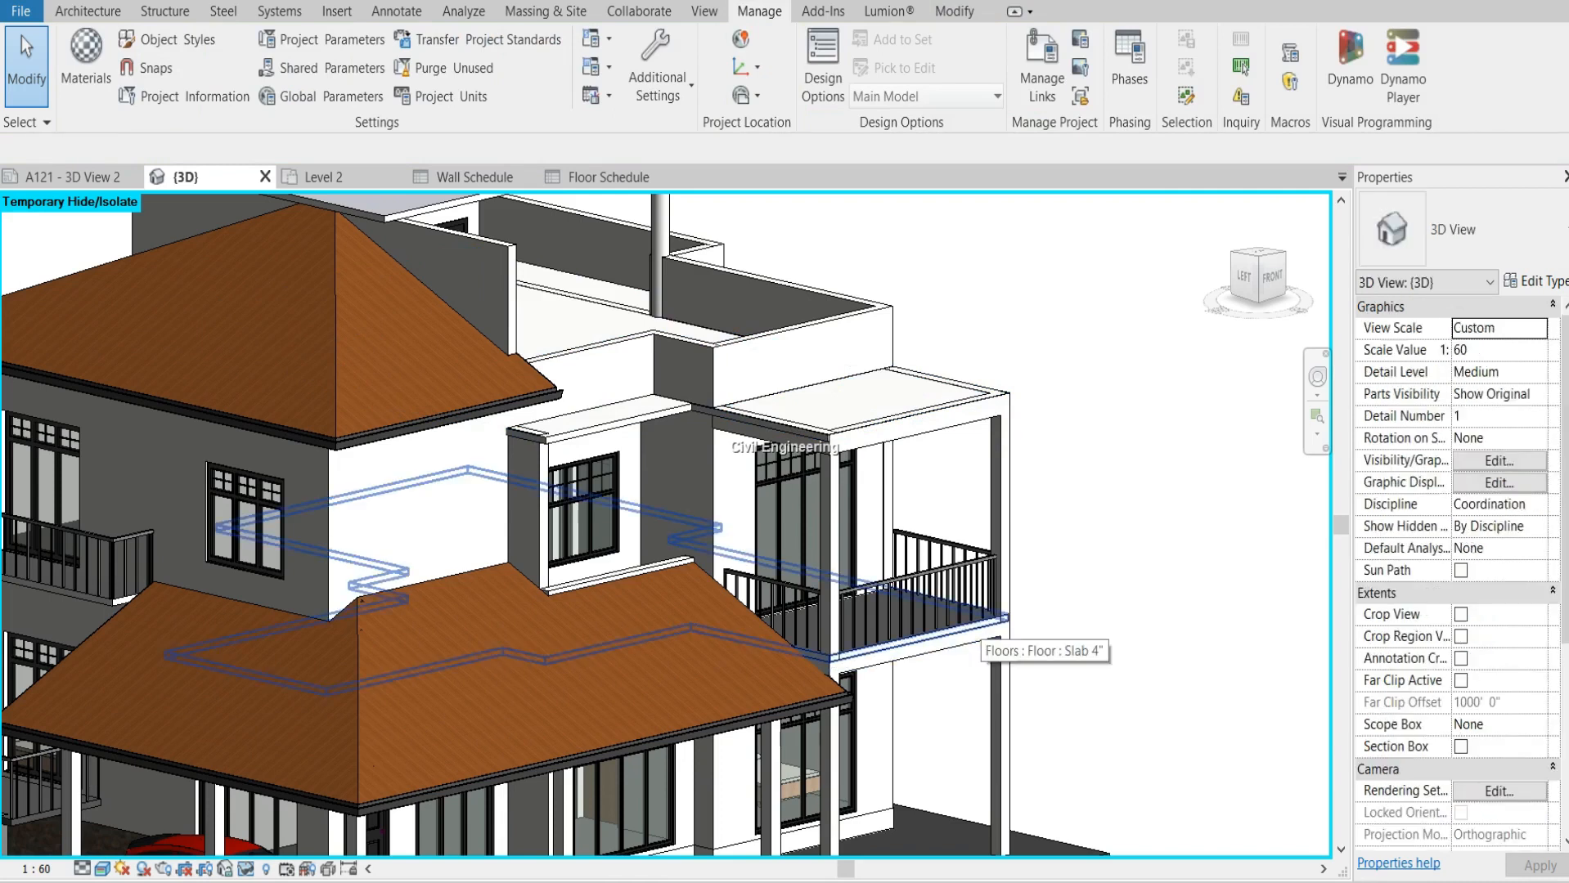
left_click(910, 640)
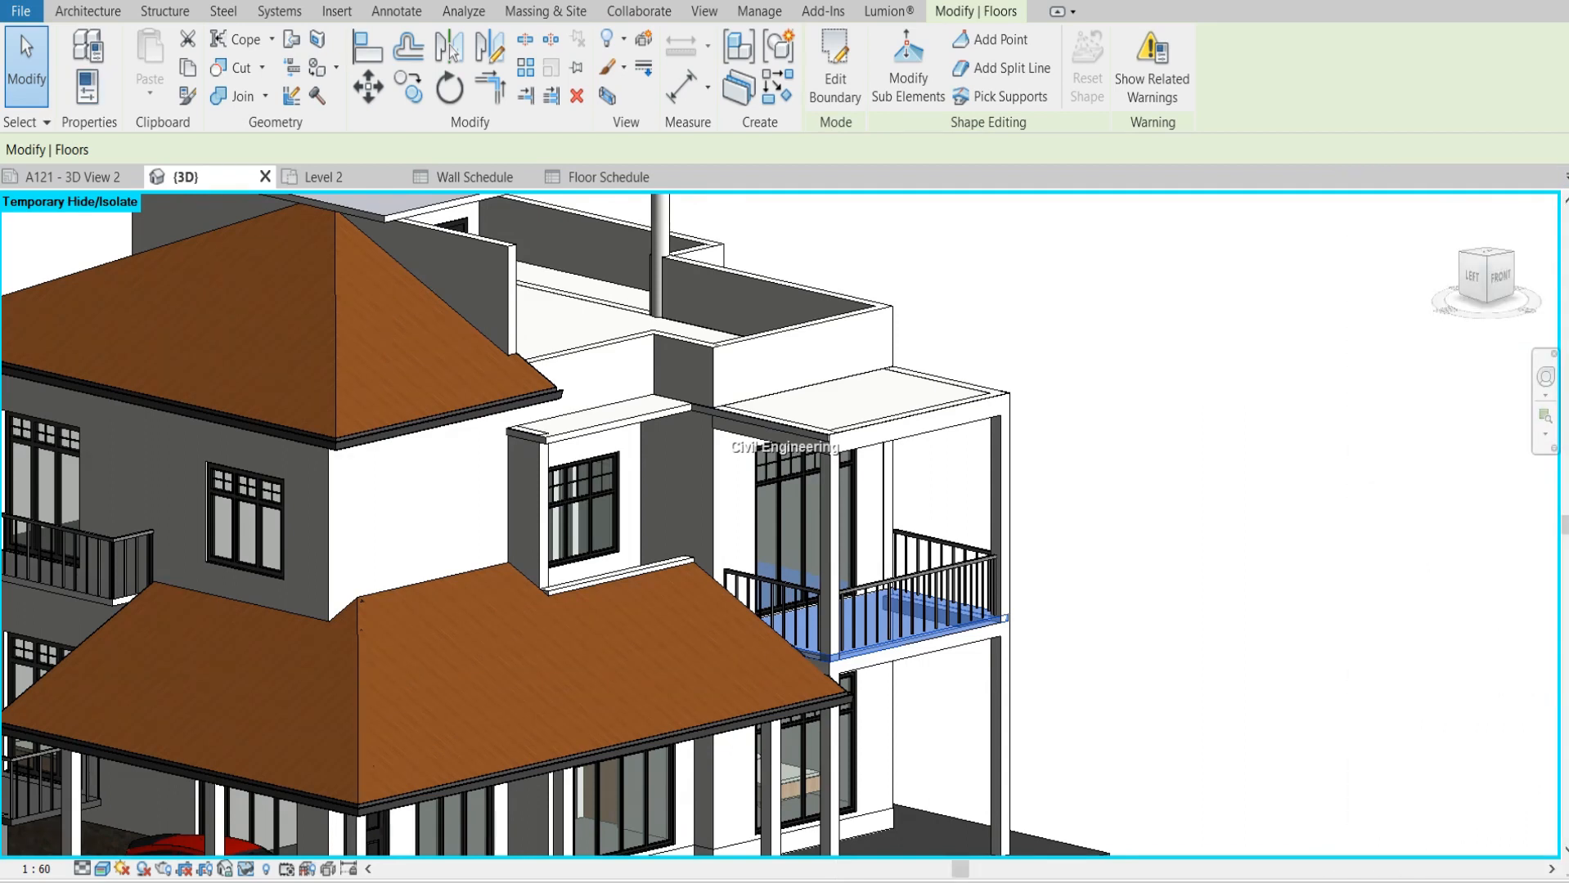
left_click(703, 10)
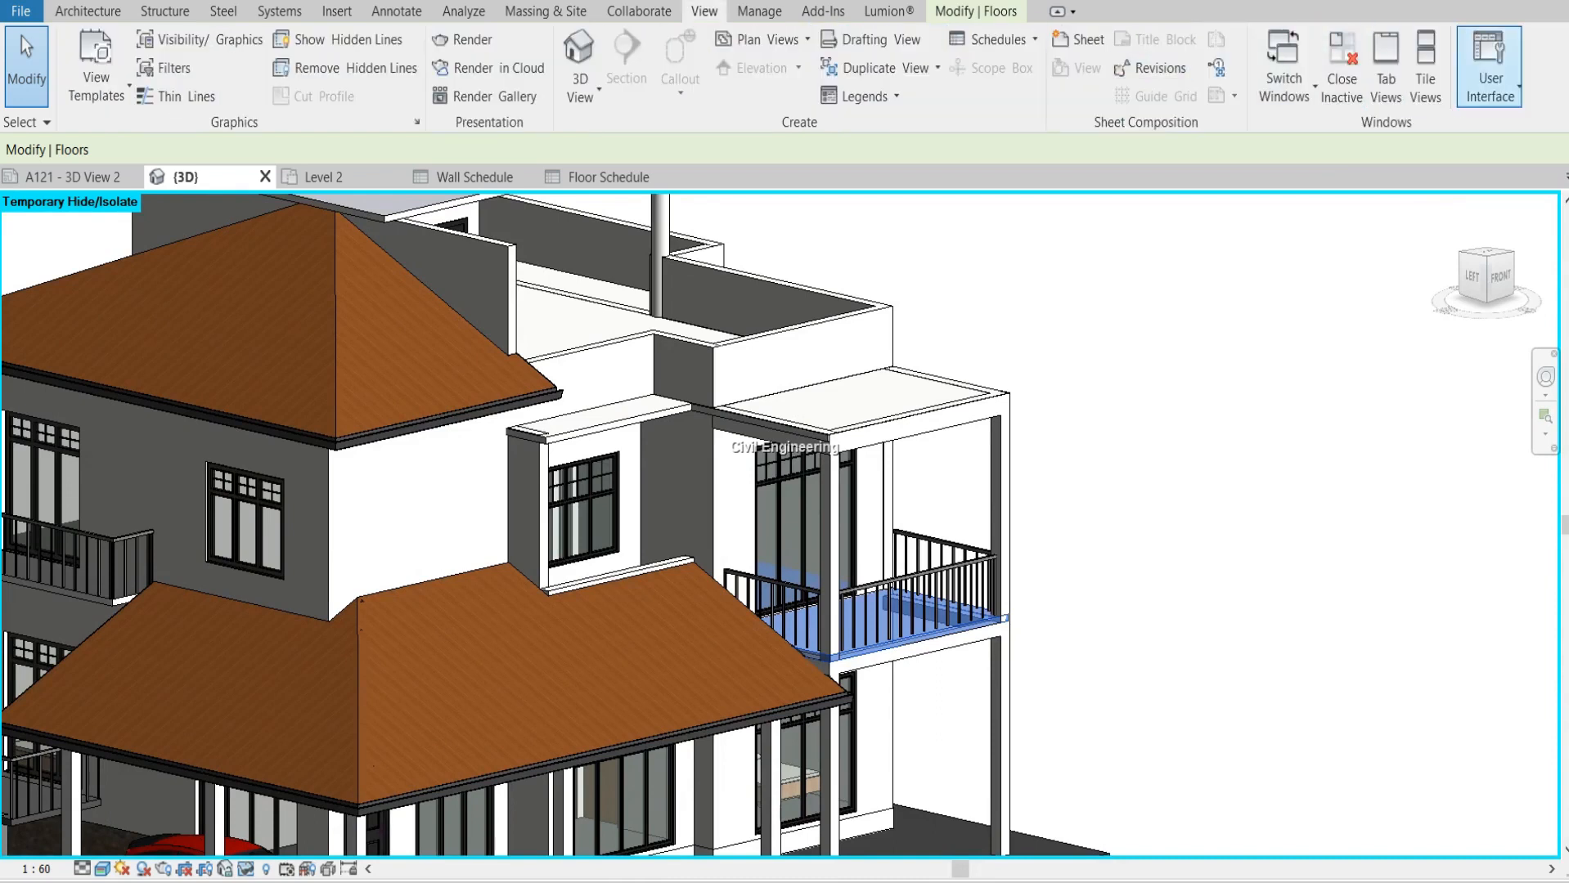
mouse_move(1492, 61)
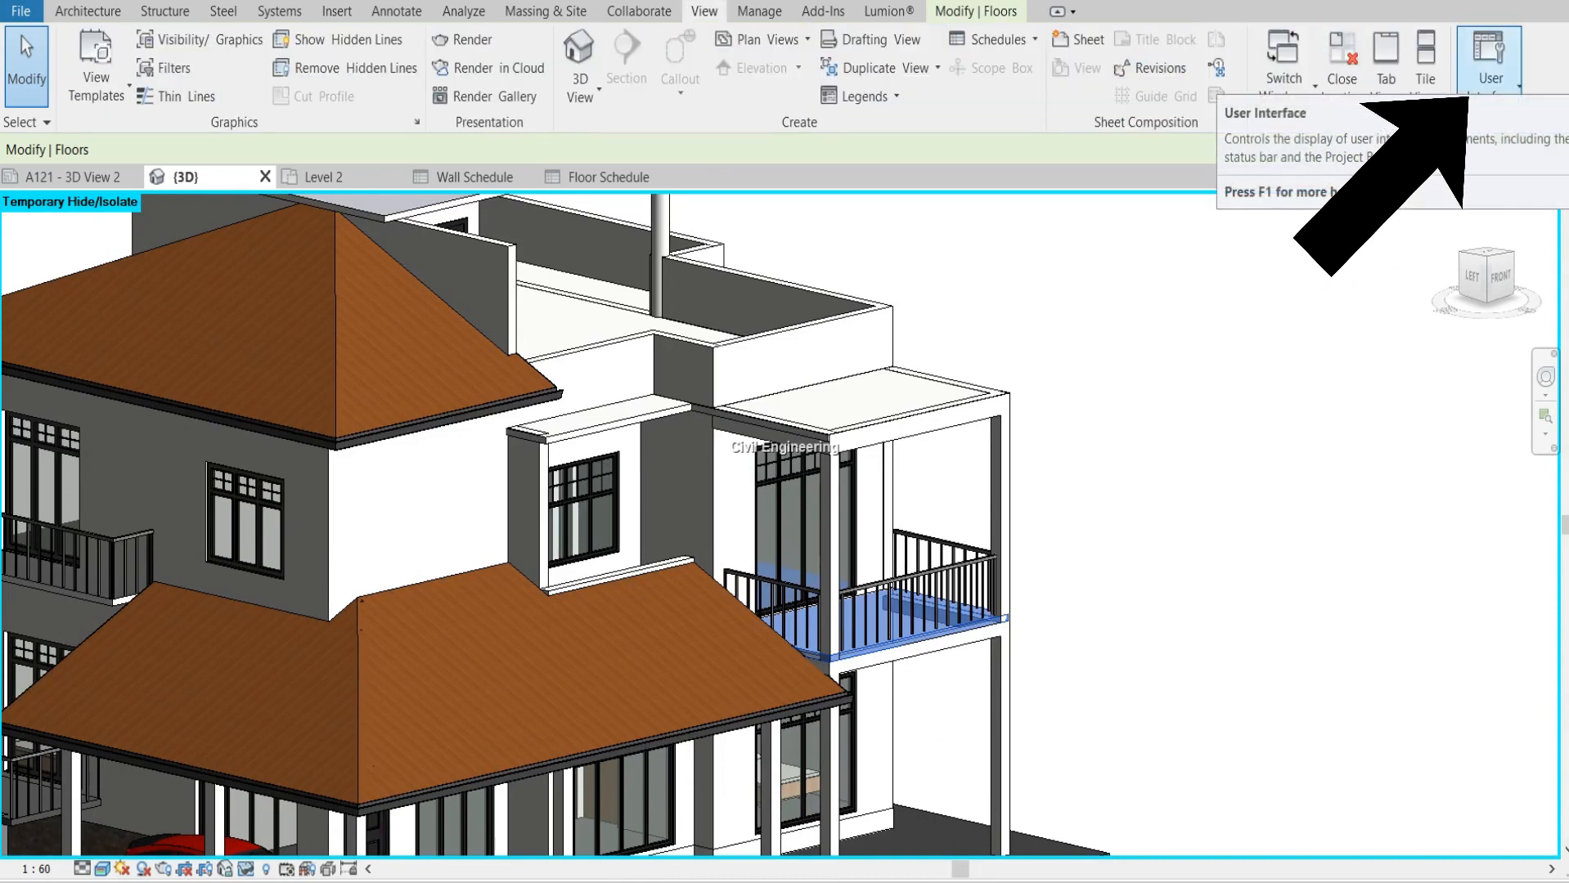
Re-enable the Properties palette via View > User Interface to read the floor's 102.020 m² area.
left_click(1489, 52)
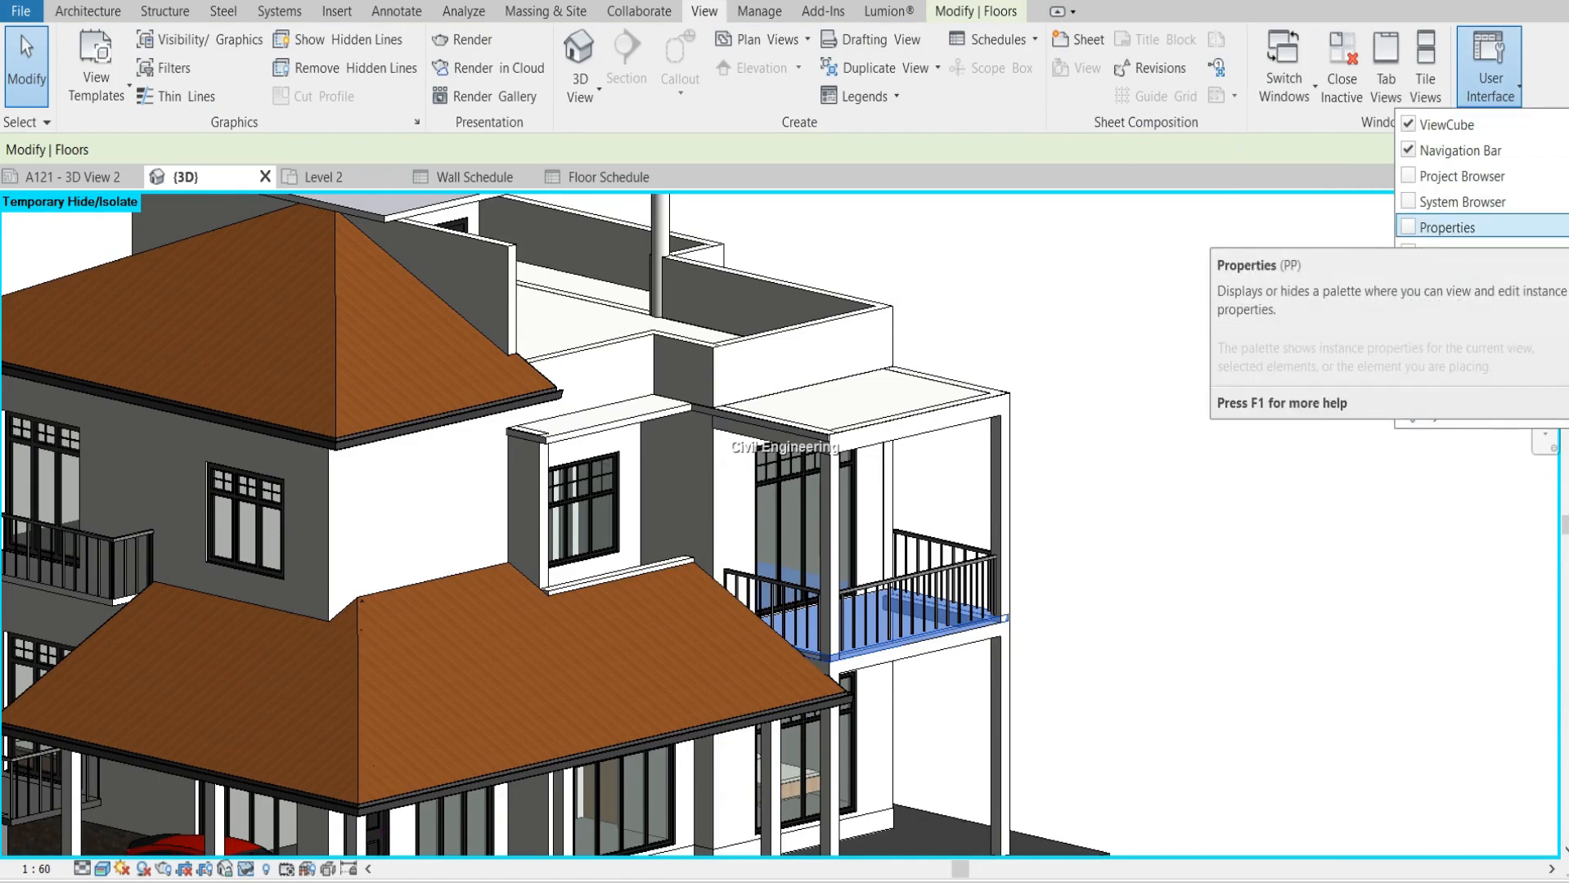
left_click(1450, 228)
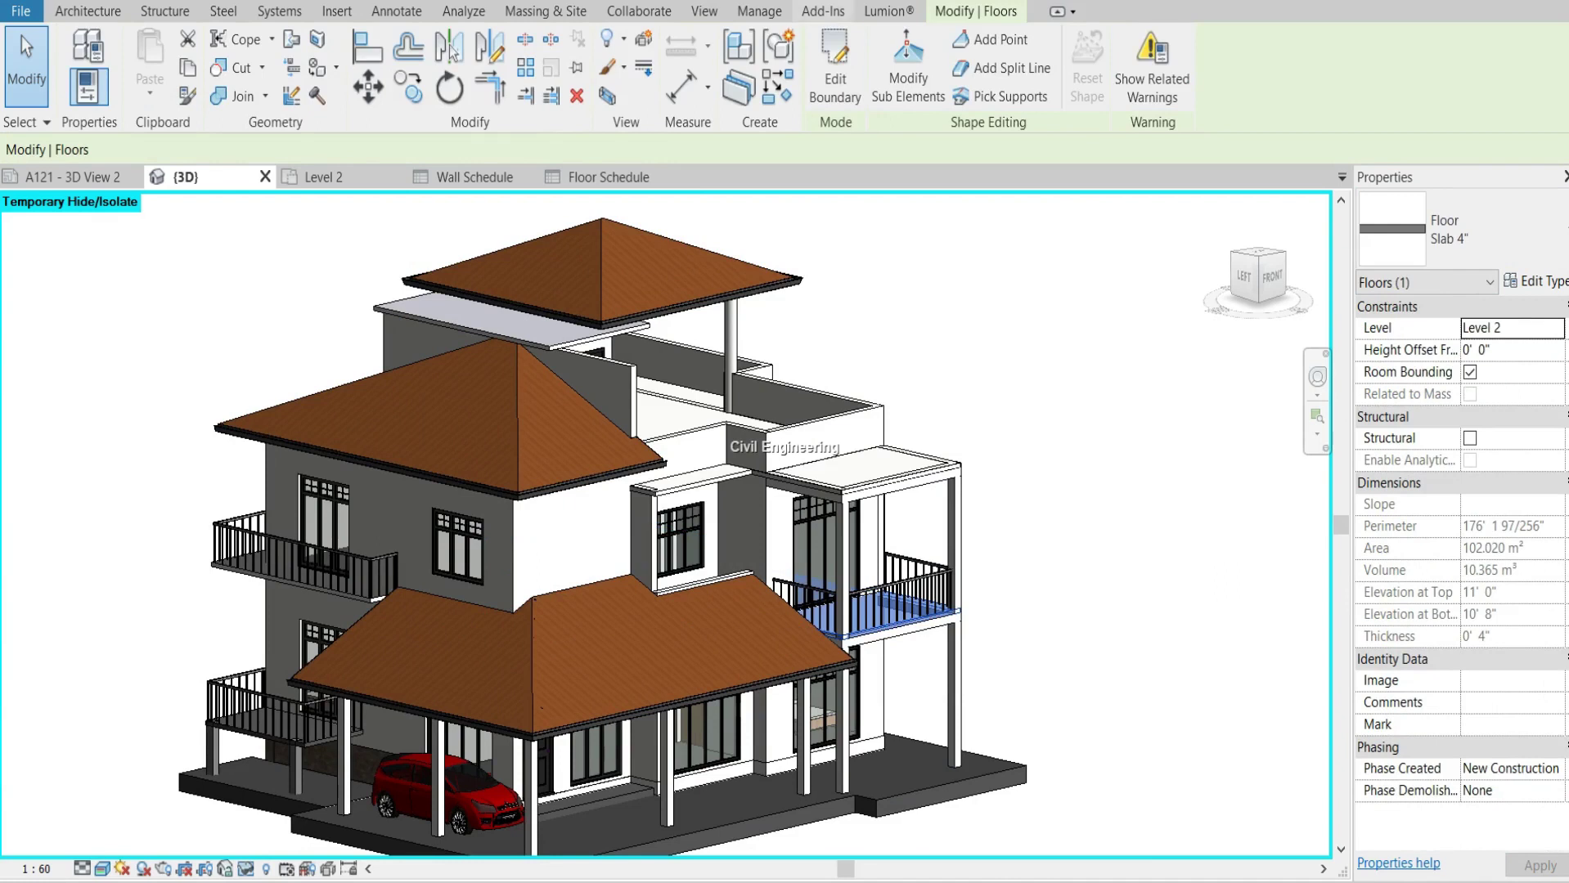
Set the project's Area units to square feet in Project Units so the slab reads 1098.13 SF.
left_click(757, 10)
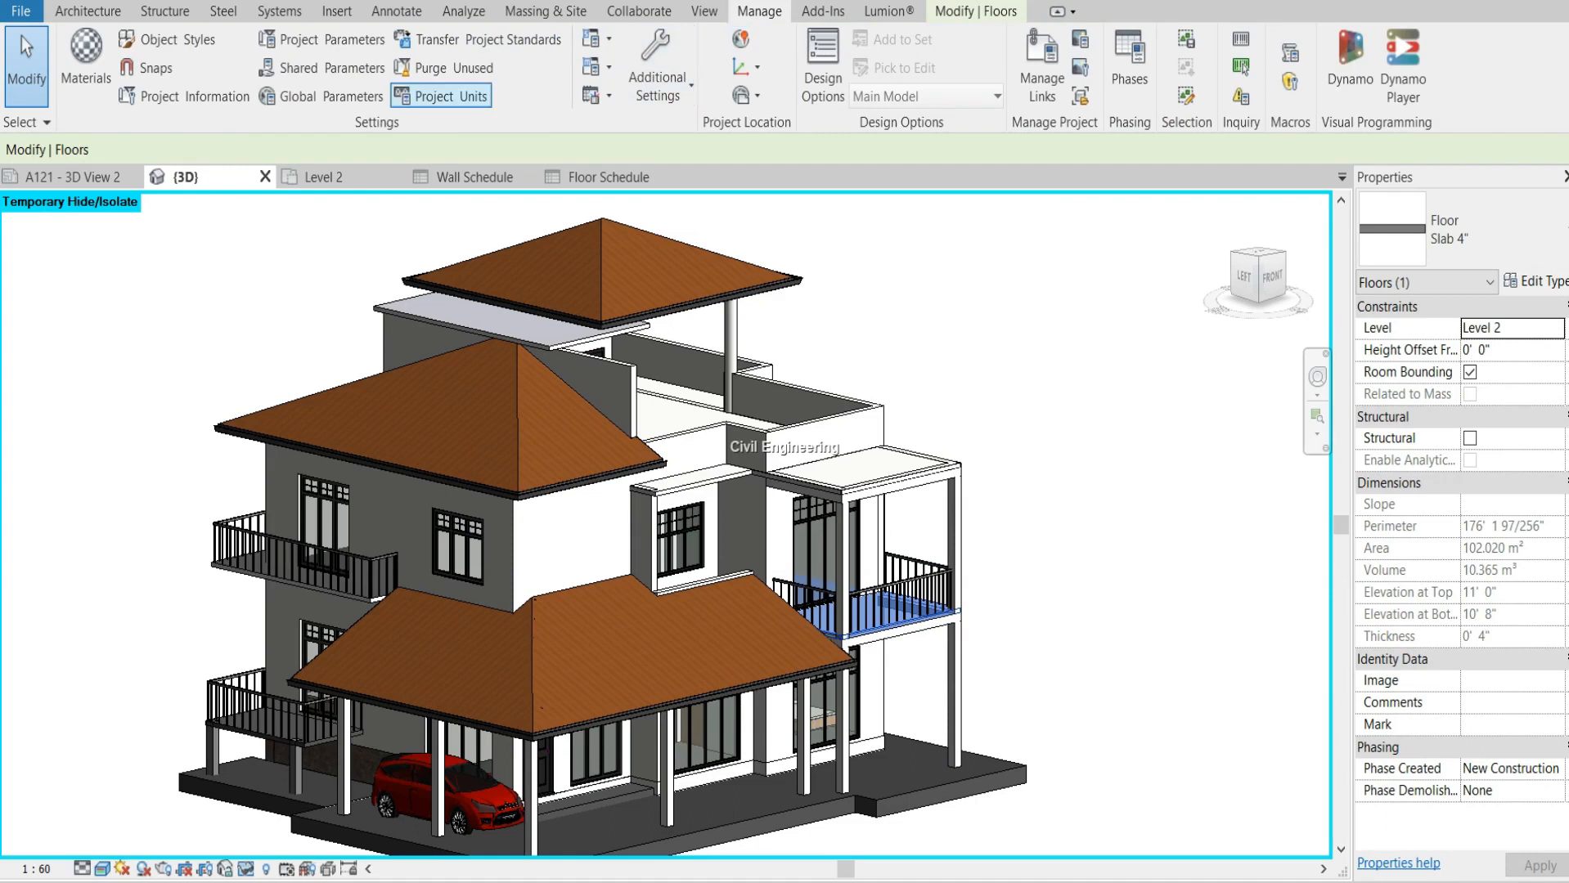
left_click(452, 95)
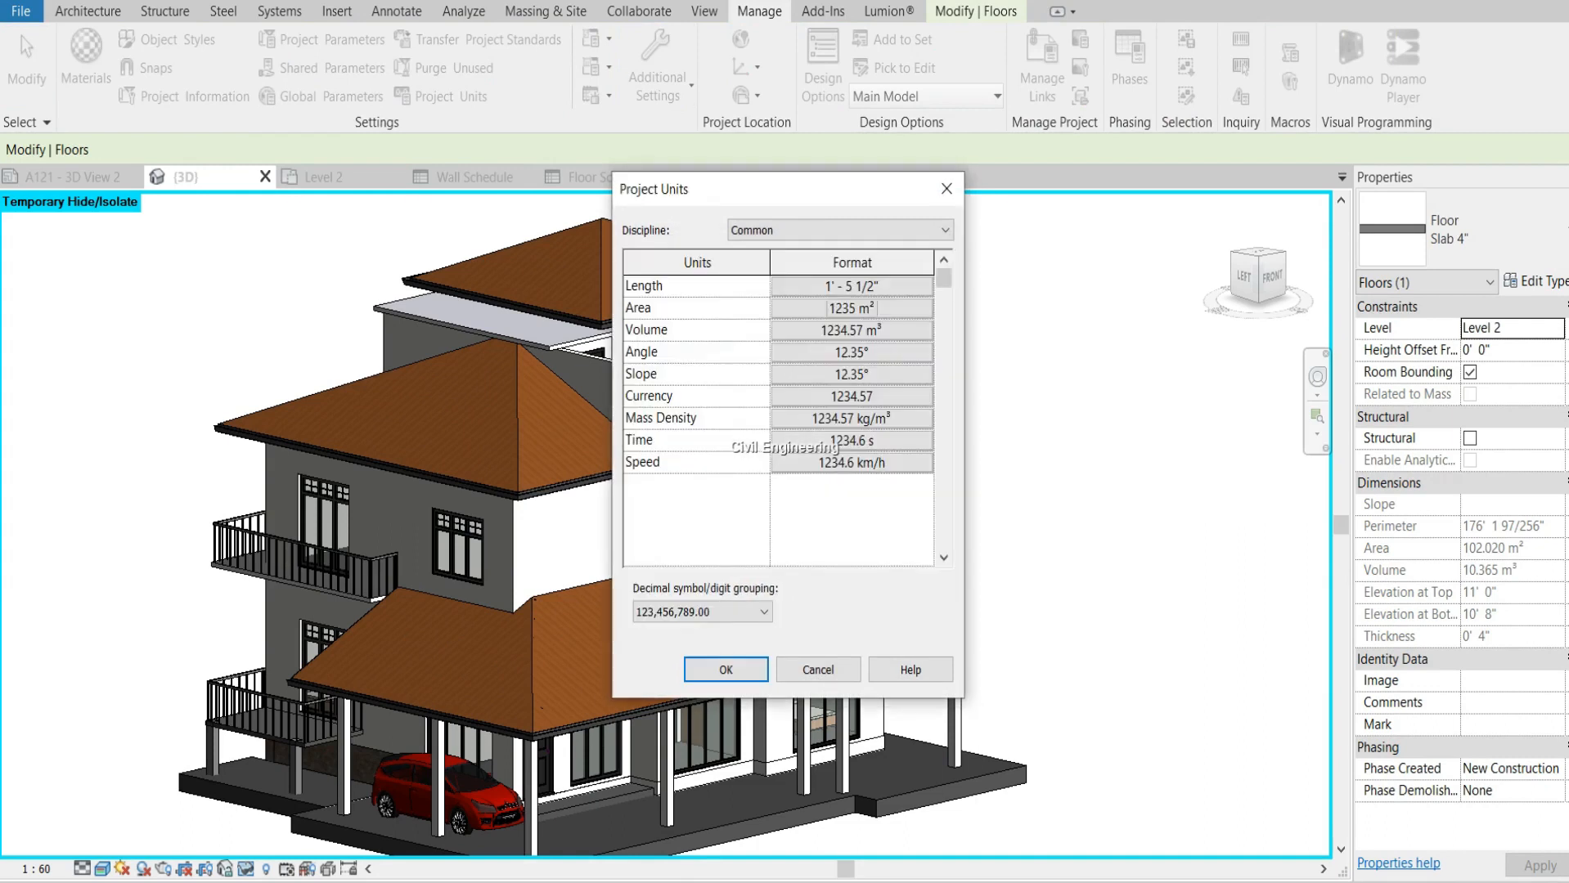
left_click(851, 308)
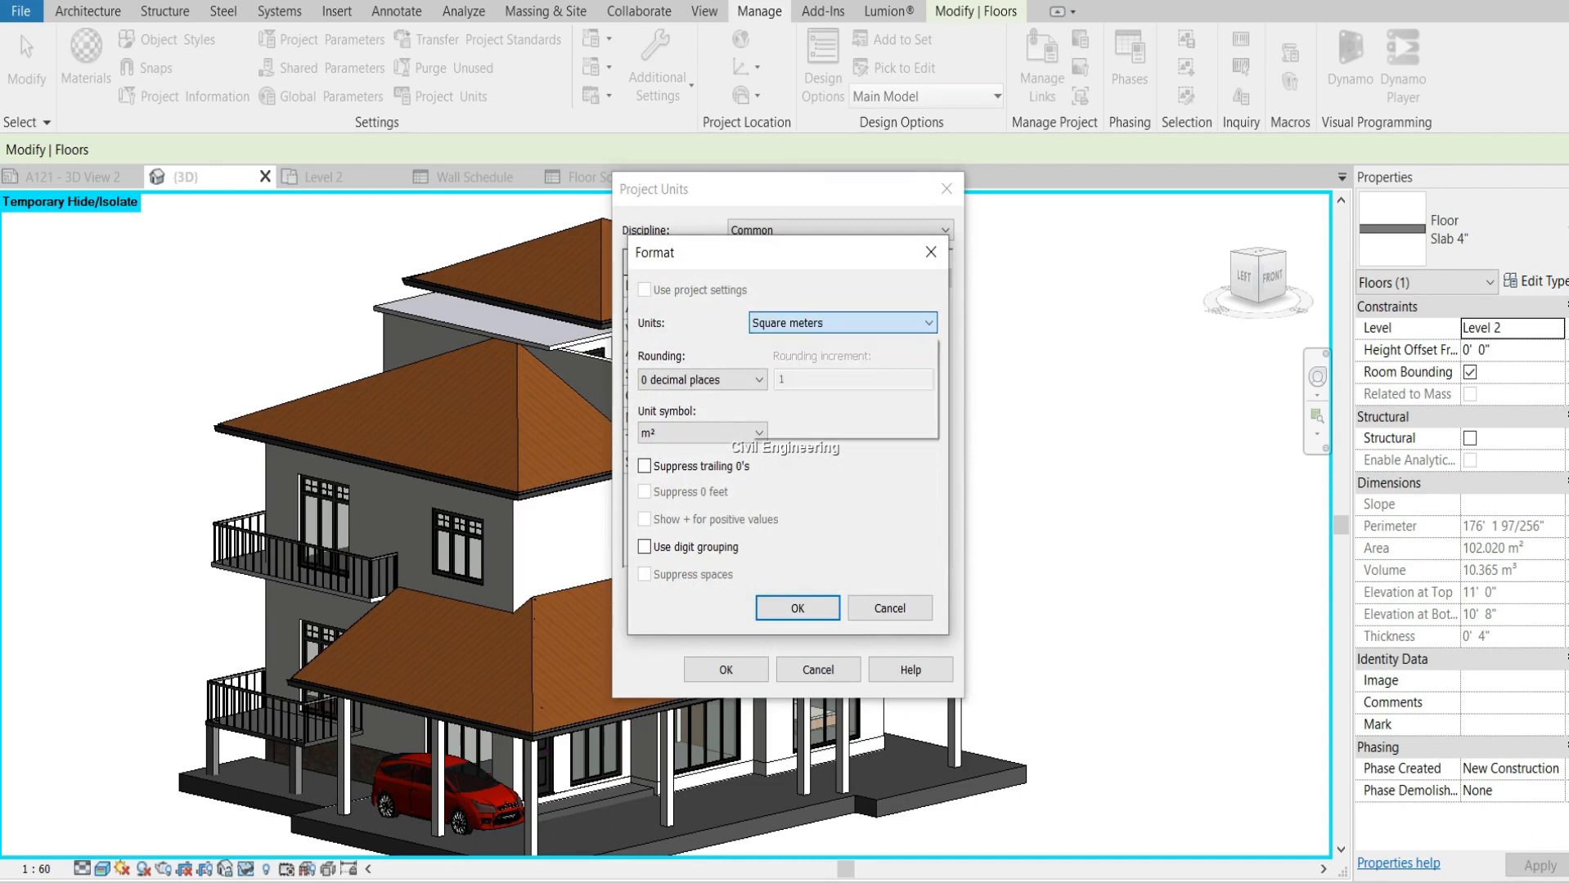
left_click(798, 607)
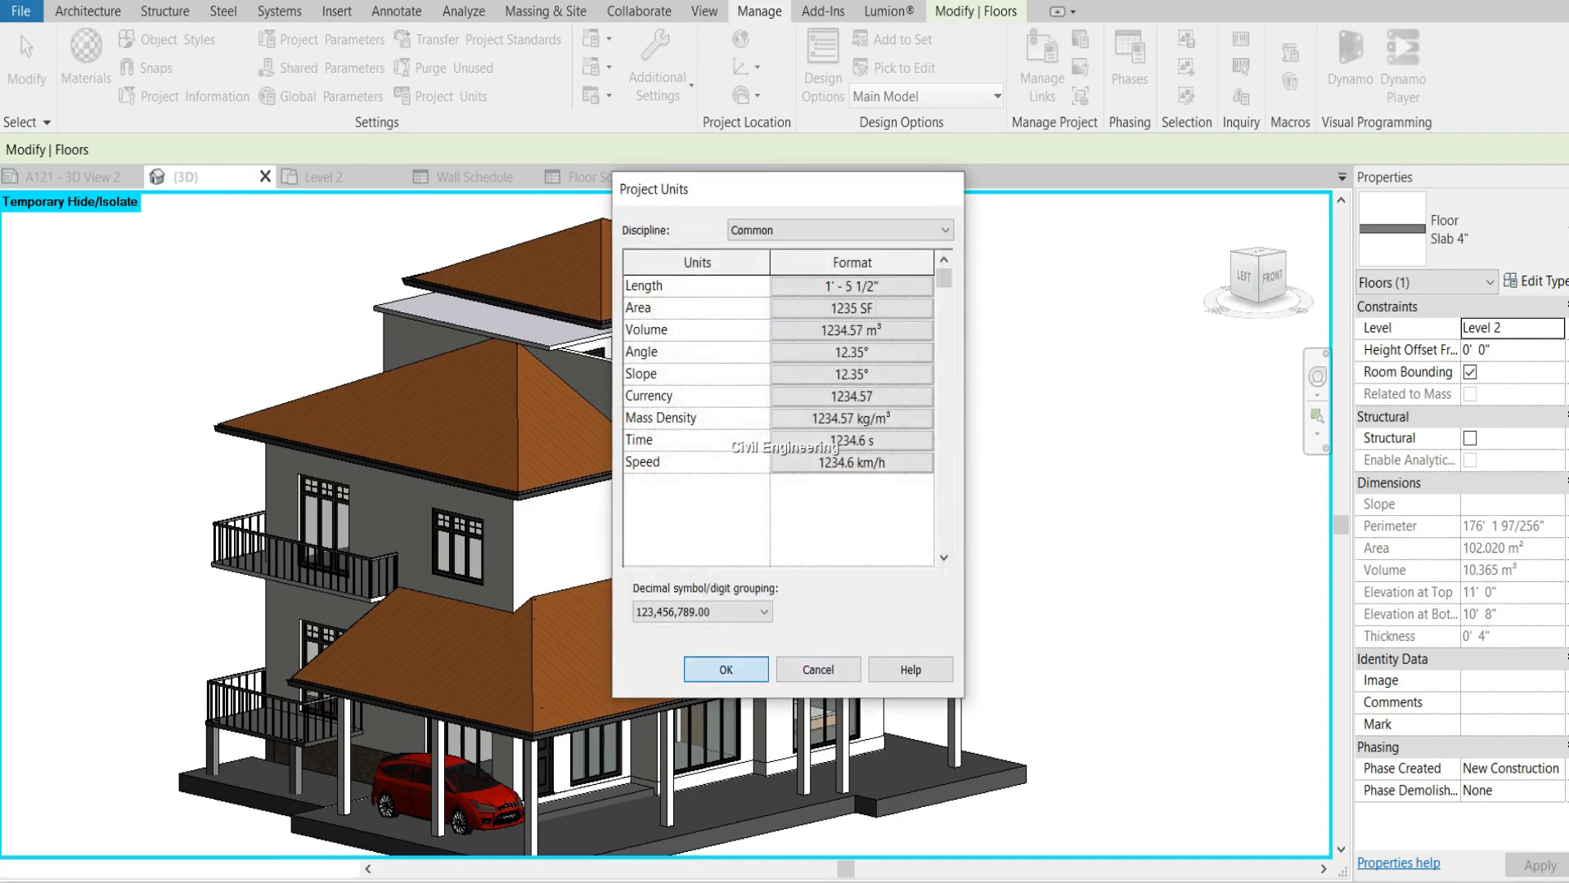
left_click(724, 669)
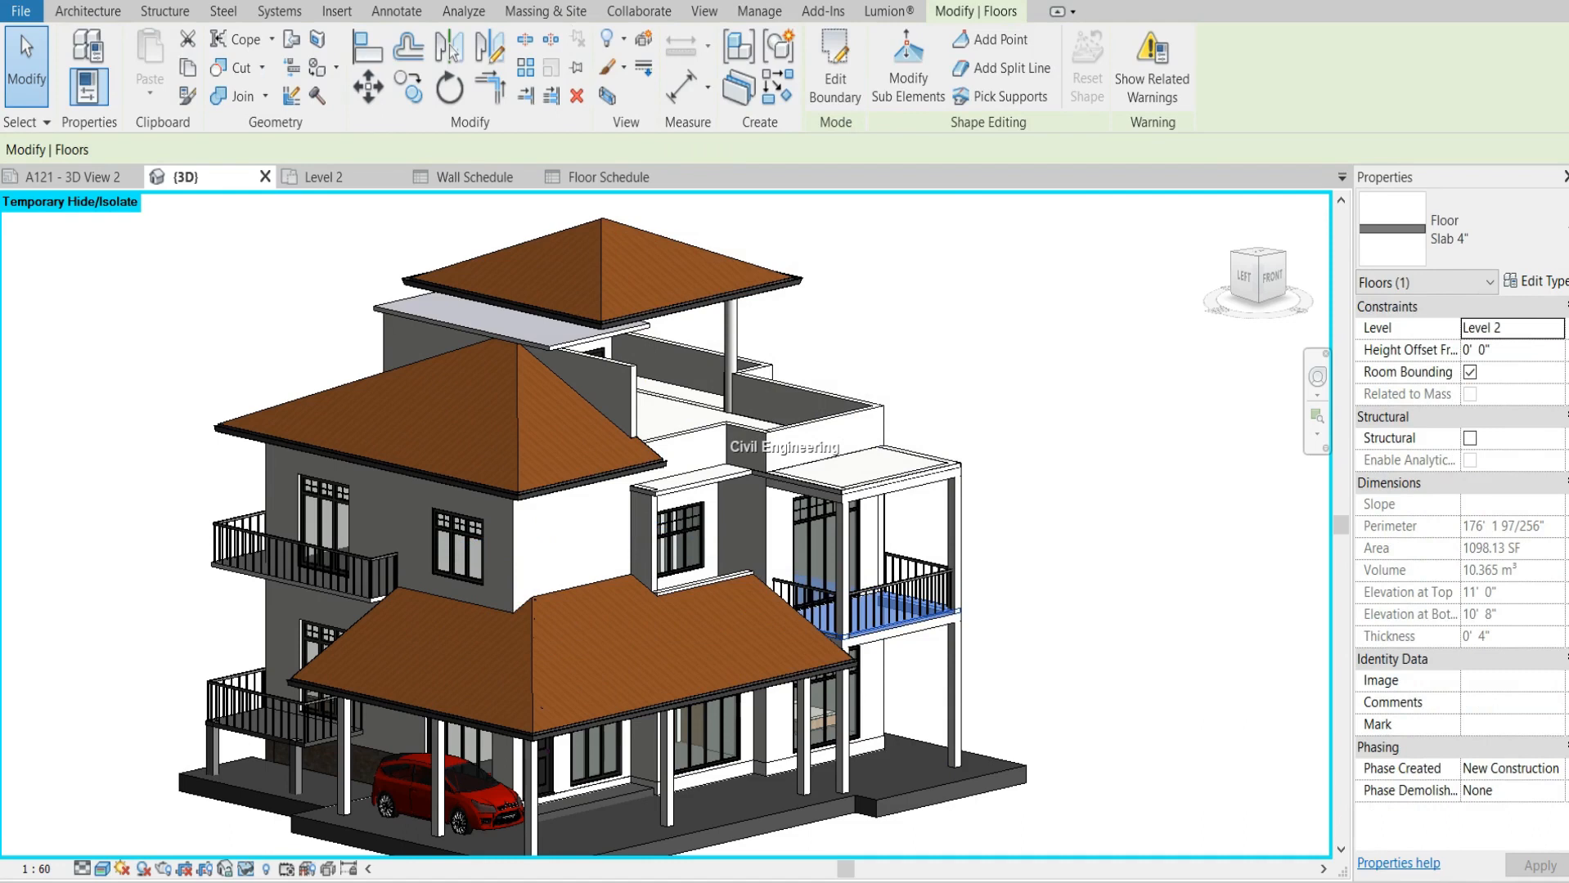
left_click(757, 10)
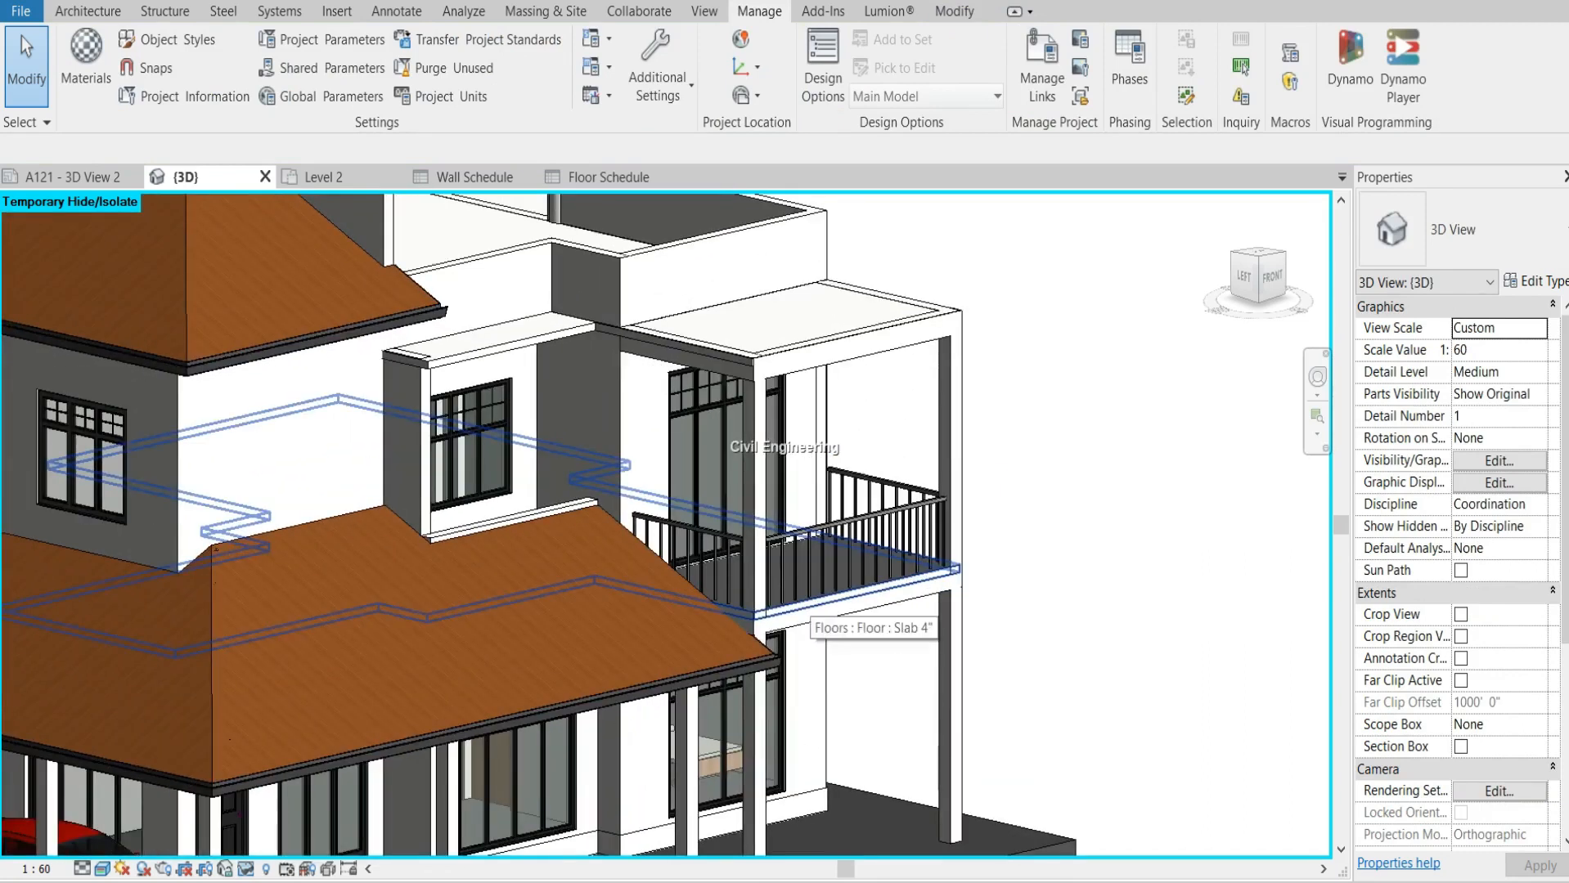
left_click(833, 577)
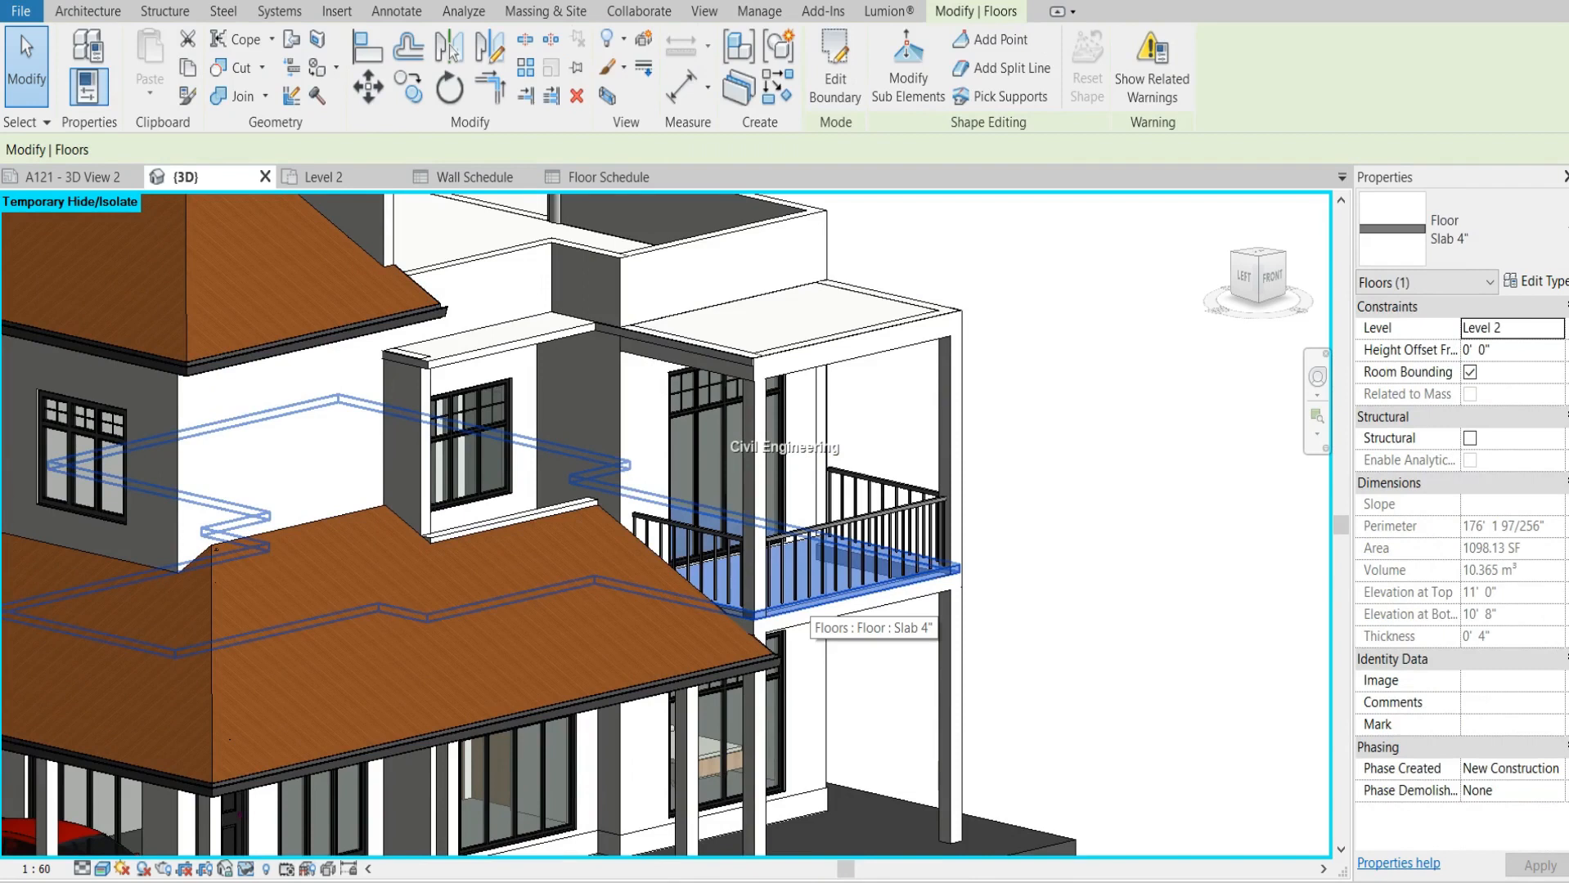